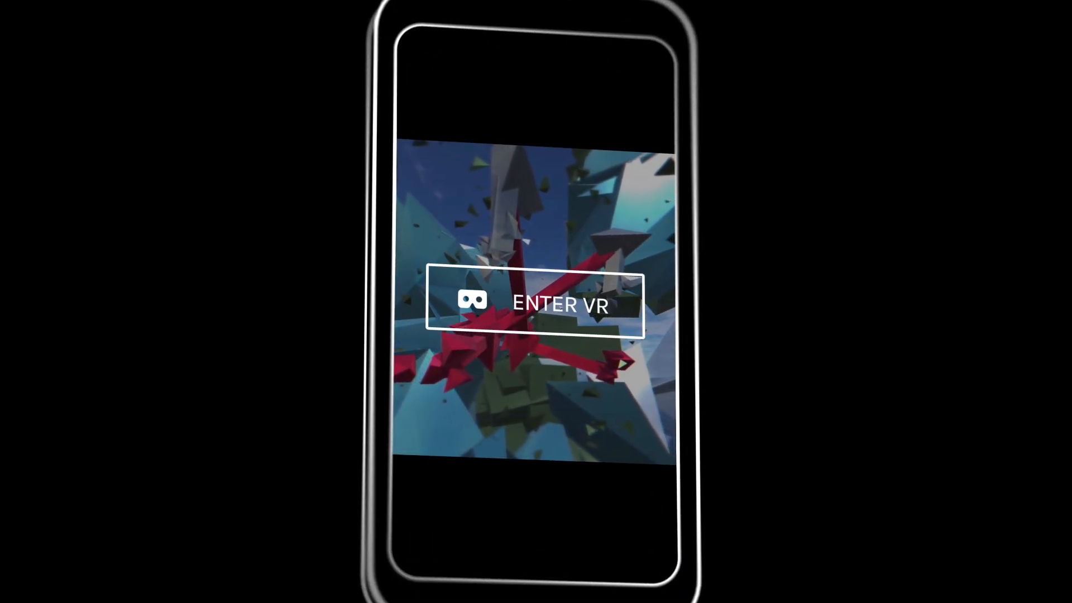
# Browse the gallery past Konterball, Vættir and Chromatic, then launch Spot-The-Bot full screen.
pyautogui.click(534, 305)
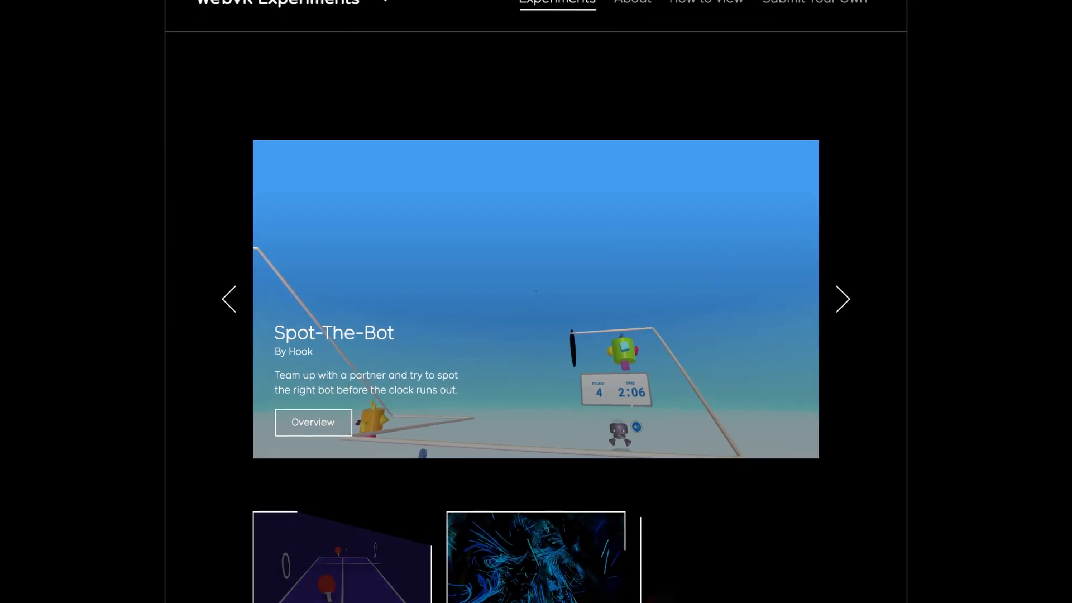
pyautogui.scroll(-3)
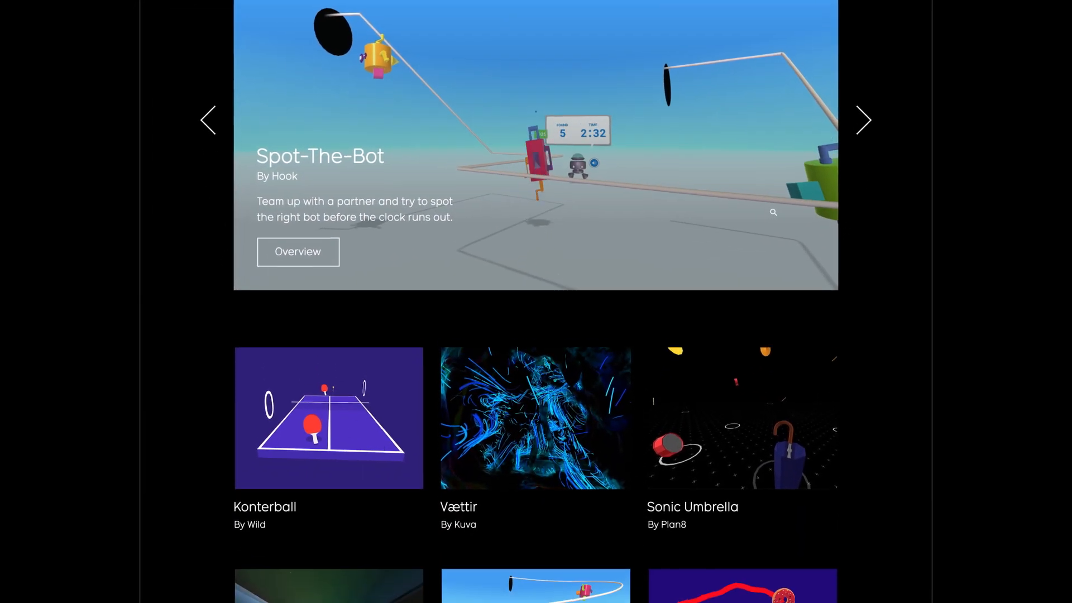
pyautogui.scroll(-3)
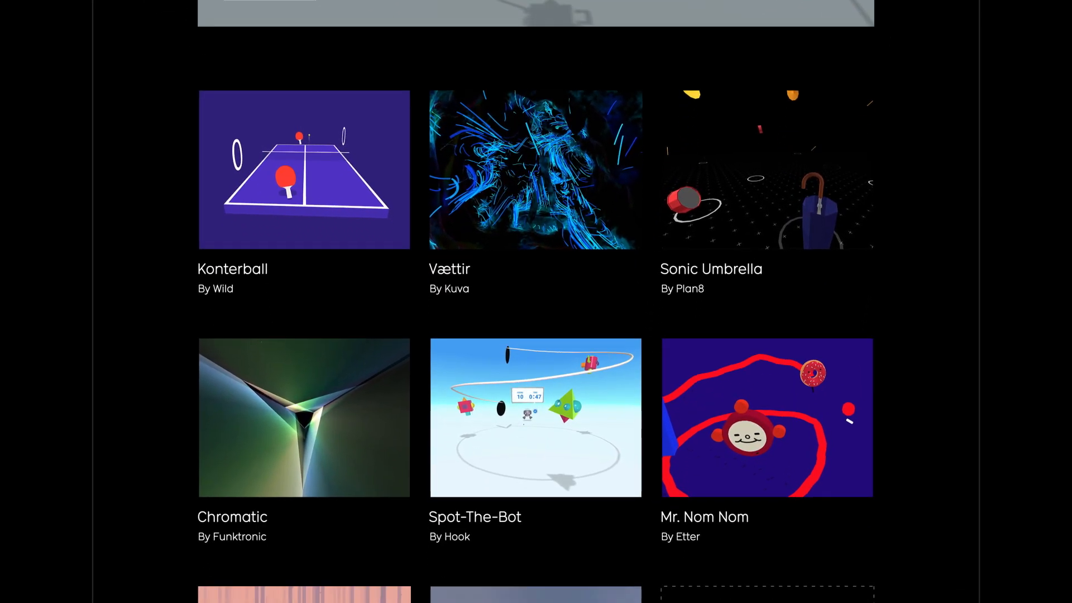
pyautogui.scroll(-3)
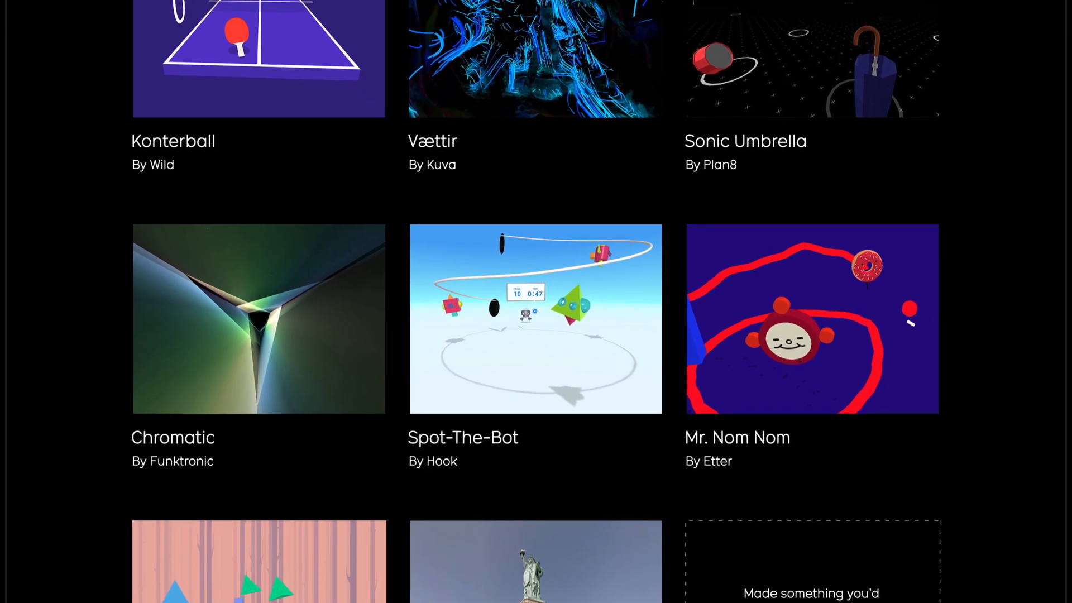
pyautogui.click(535, 318)
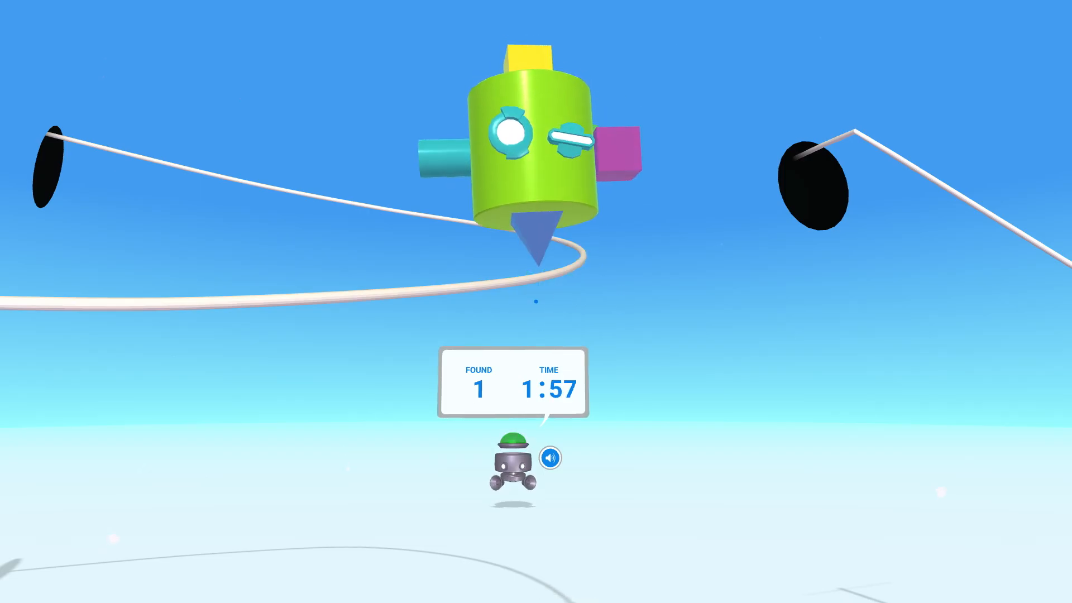